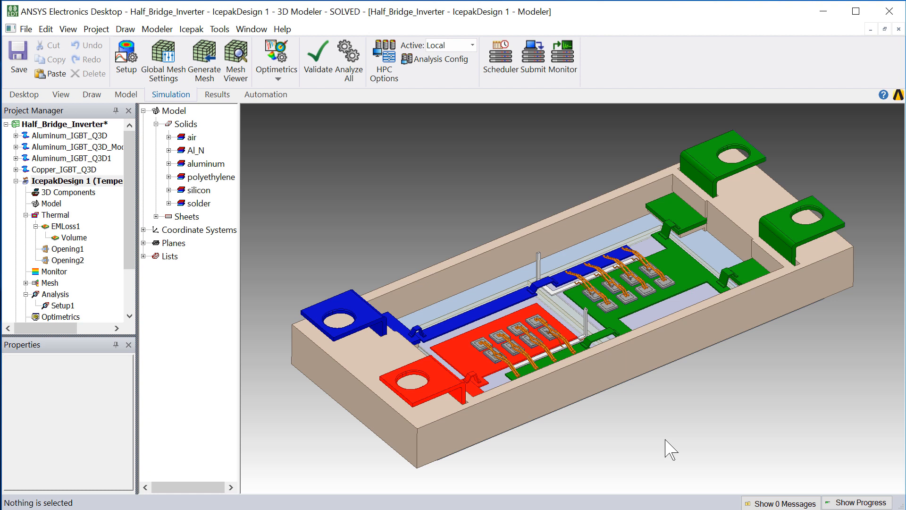
mouse_move(186, 332)
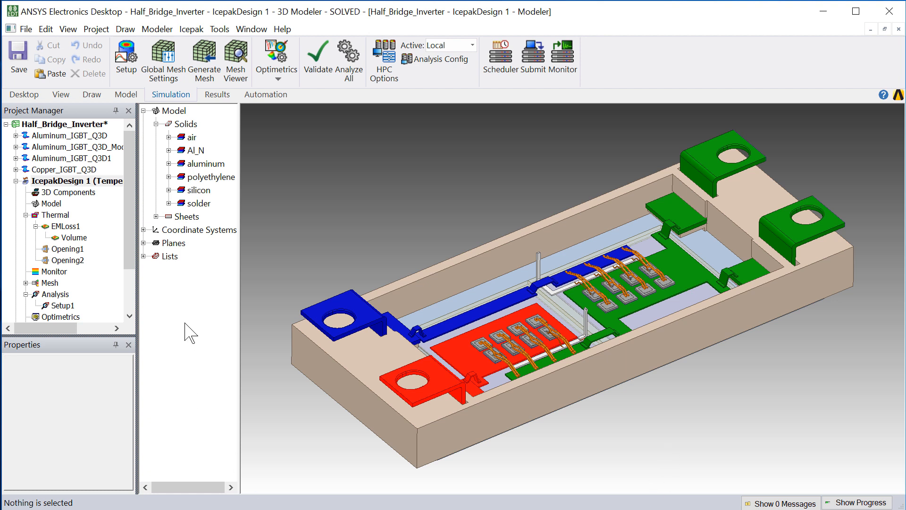
mouse_move(223, 172)
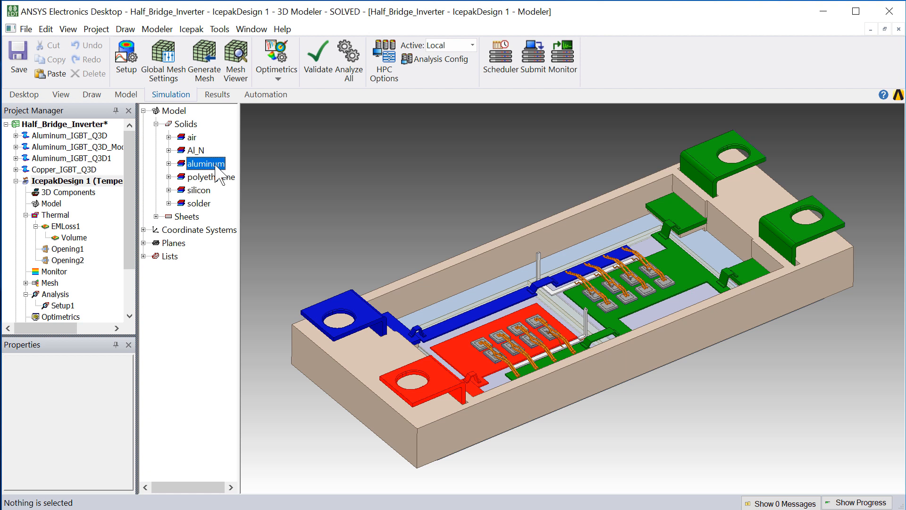
- Select every aluminum and solder group object and begin a Temperature field plot on them
click(198, 203)
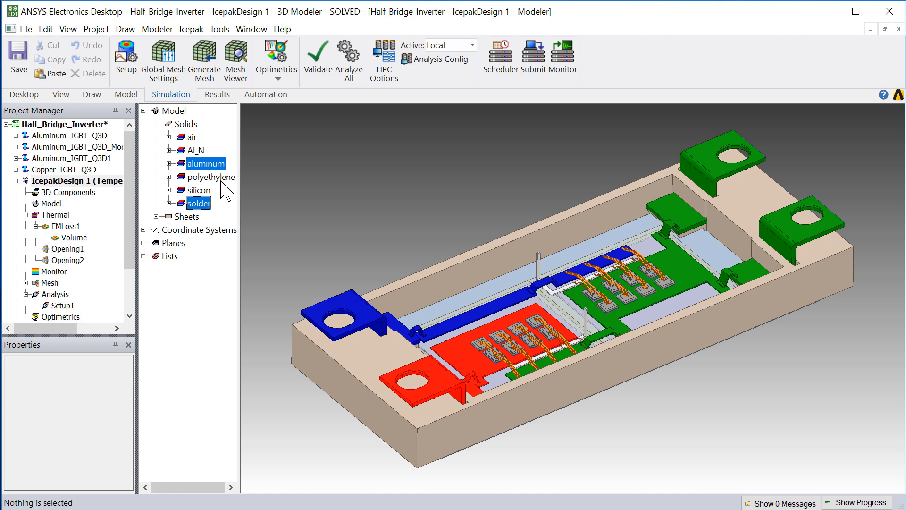
right_click(205, 163)
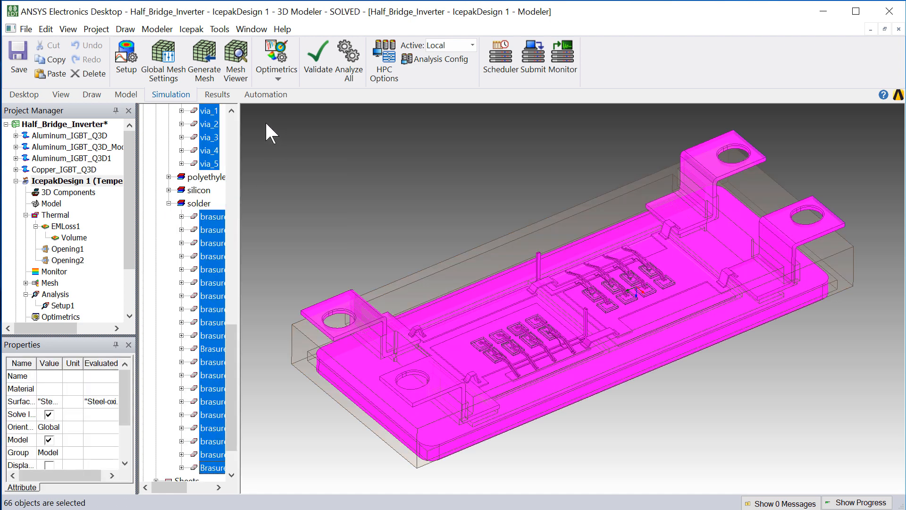
mouse_move(247, 113)
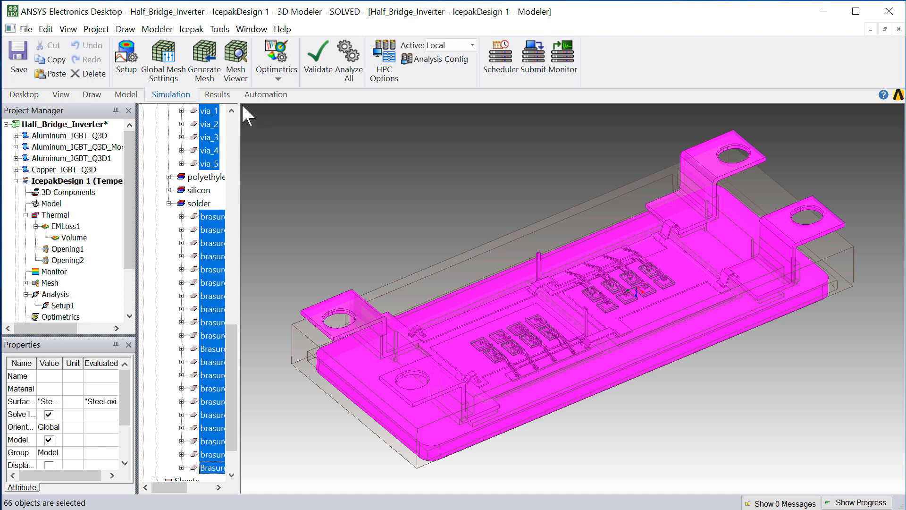
right_click(248, 114)
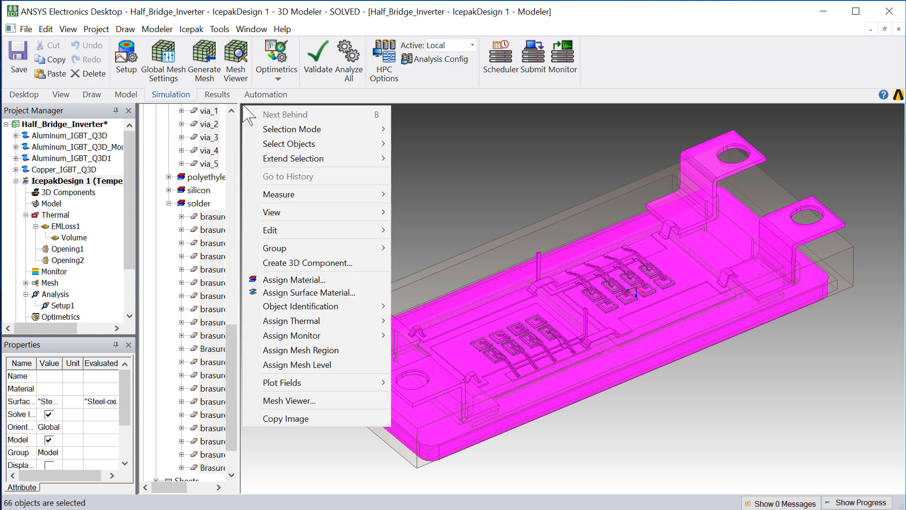
mouse_move(280, 165)
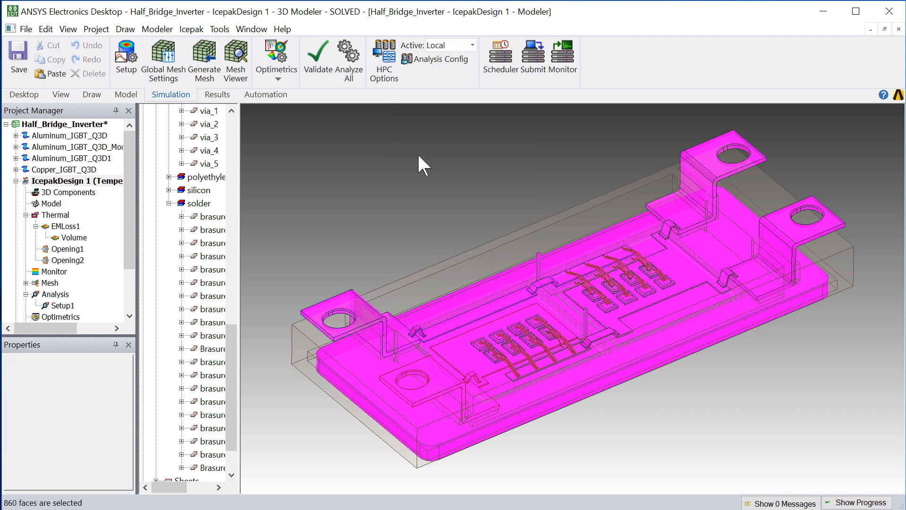
mouse_move(247, 114)
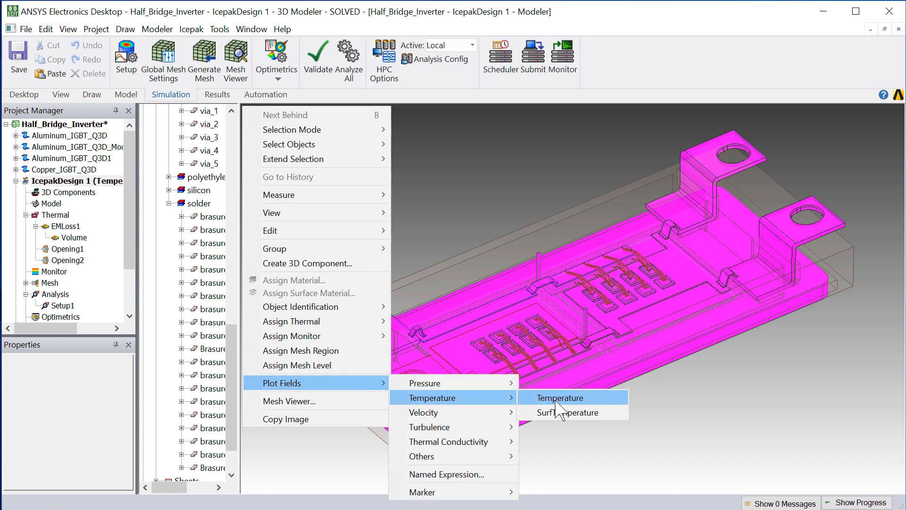
click(559, 397)
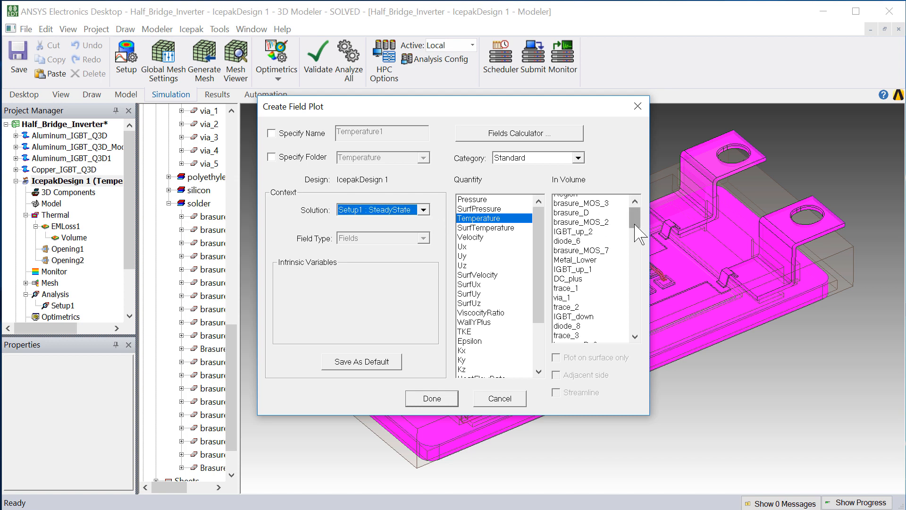
- Create the temperature plot over AllObjects in the volume list
click(570, 331)
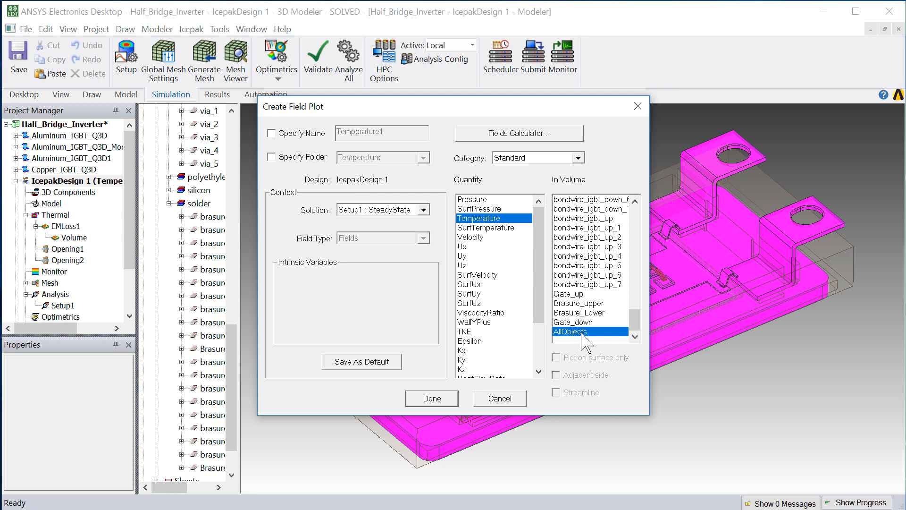
click(431, 398)
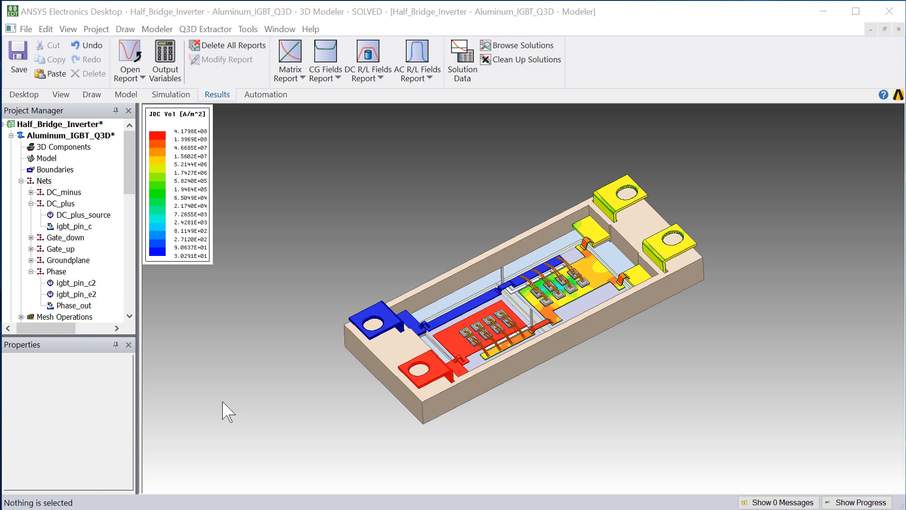
- Review the DC RL source currents in Edit Sources unchanged, then bring up the Aluminum_IGBT_Q3D_Modified_Geometry window
scroll(down, 3)
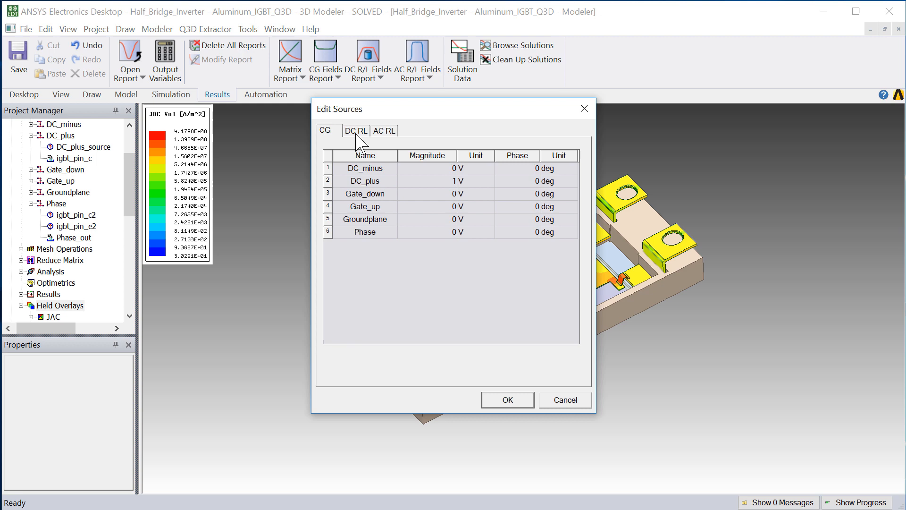
click(355, 130)
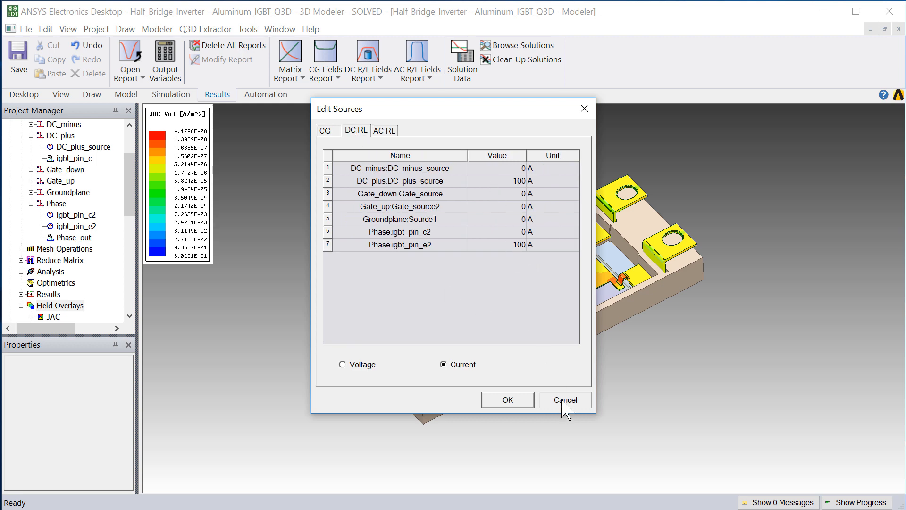
click(564, 400)
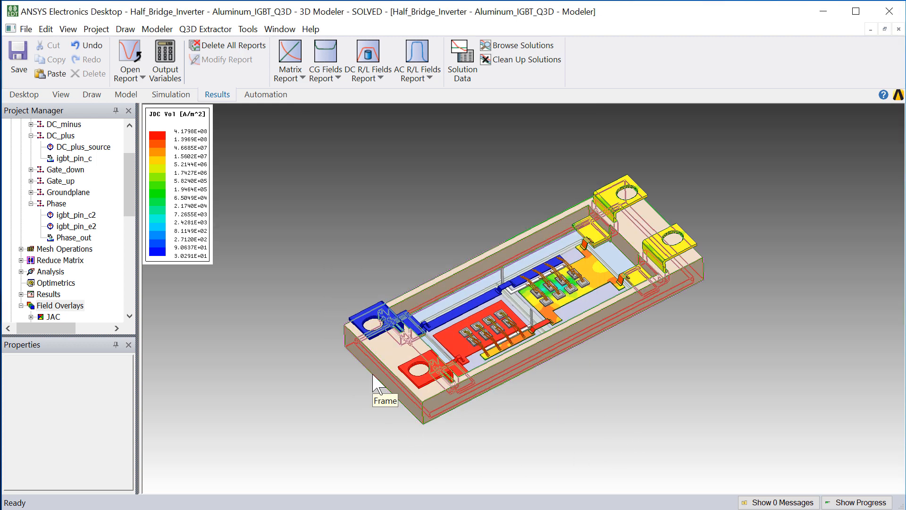
click(279, 28)
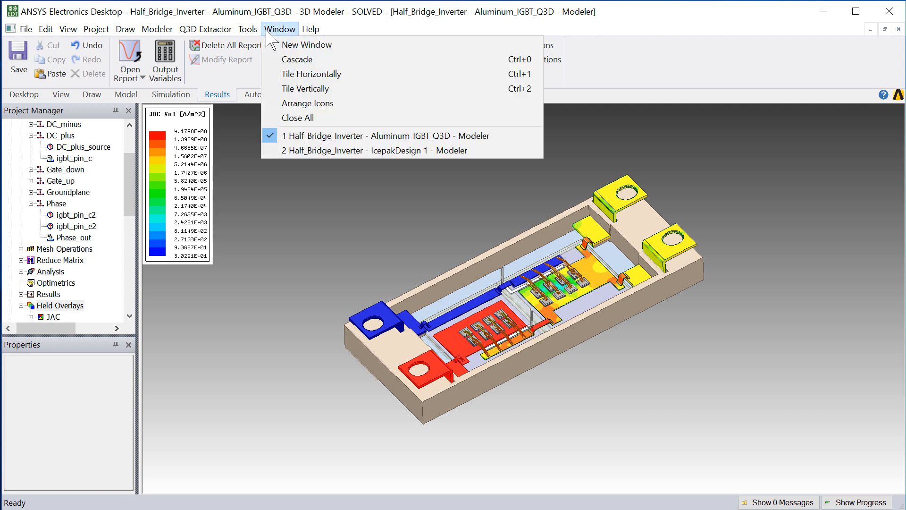
click(306, 89)
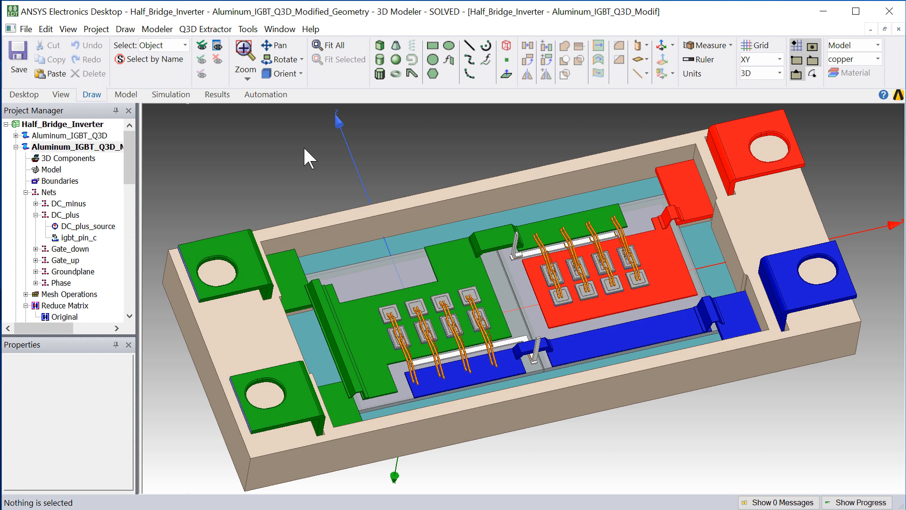
- Select via_5 in the original Q3D design and measure its properties
click(61, 136)
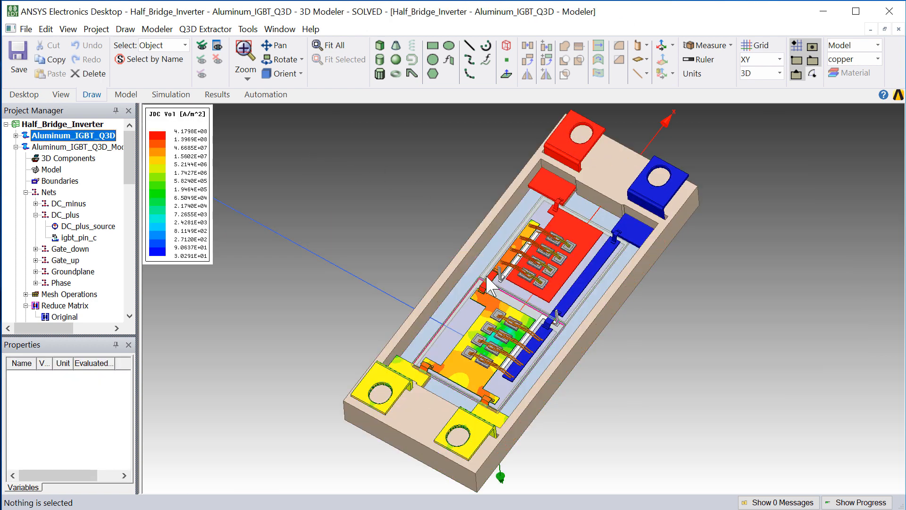
click(489, 289)
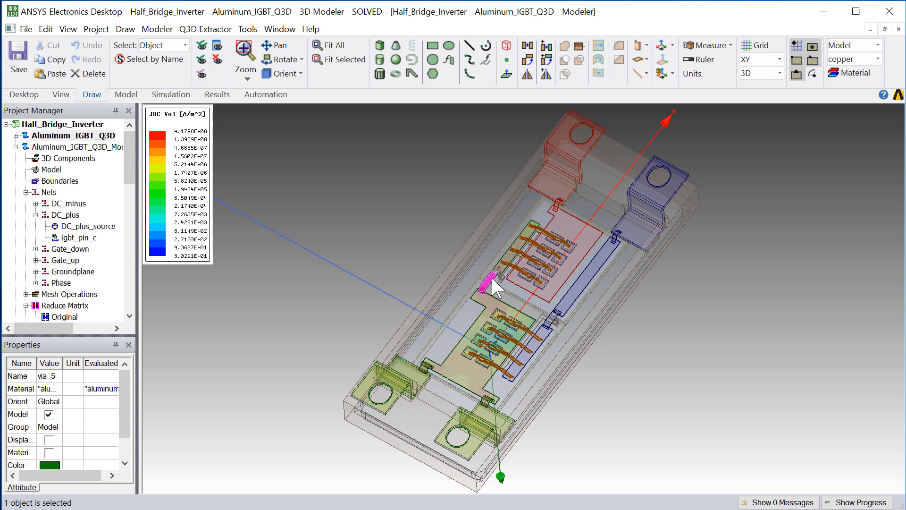
click(712, 44)
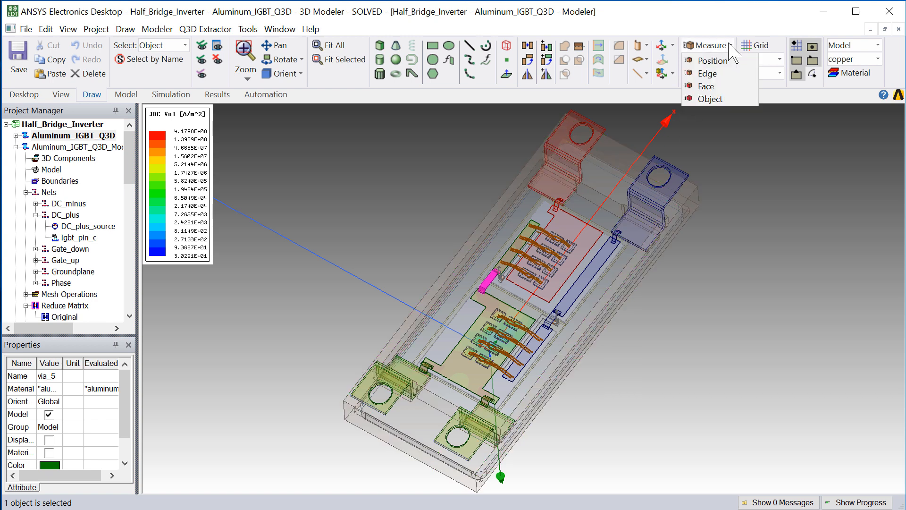
click(709, 99)
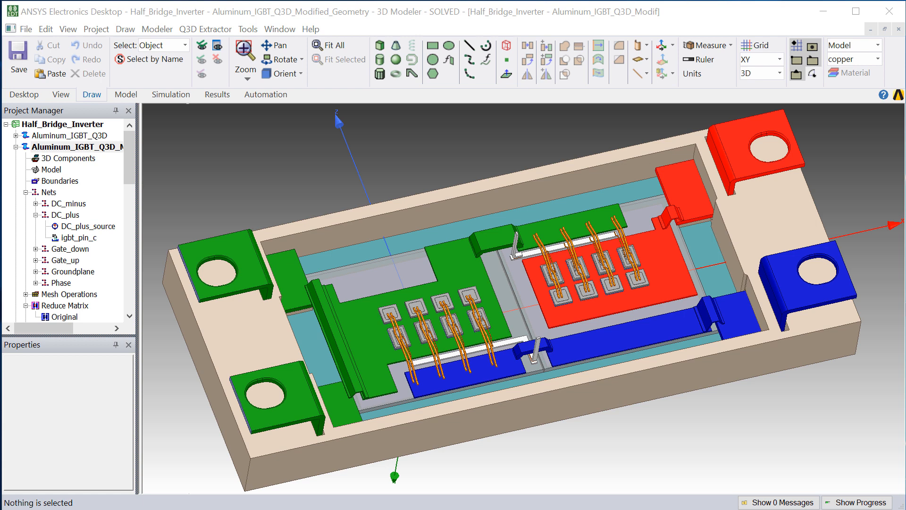
mouse_move(270, 27)
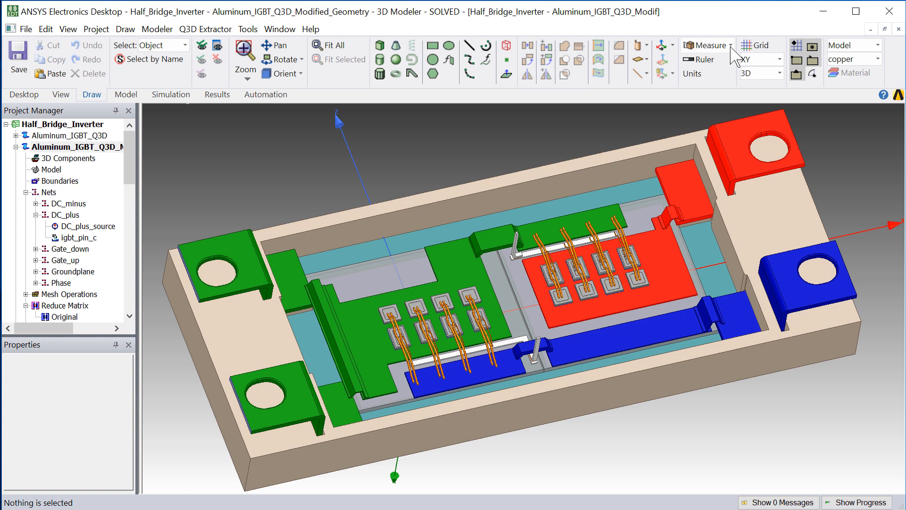
click(709, 45)
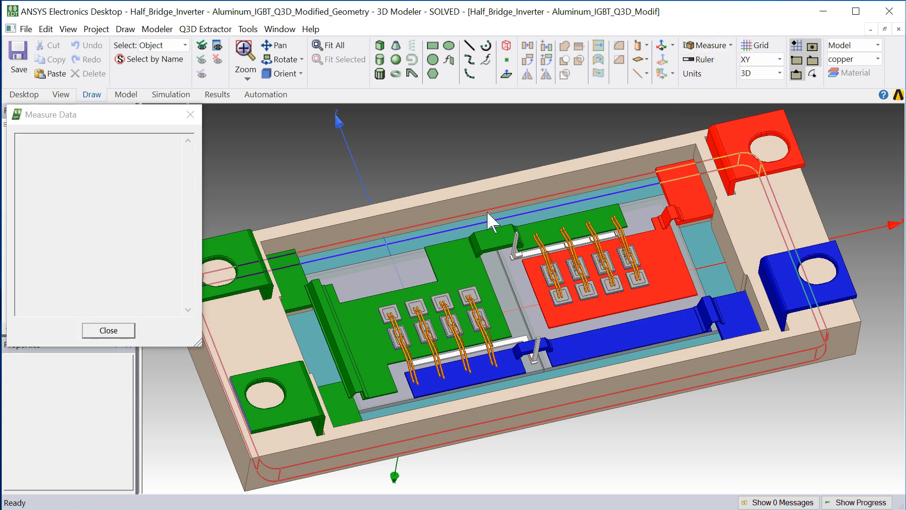
click(490, 243)
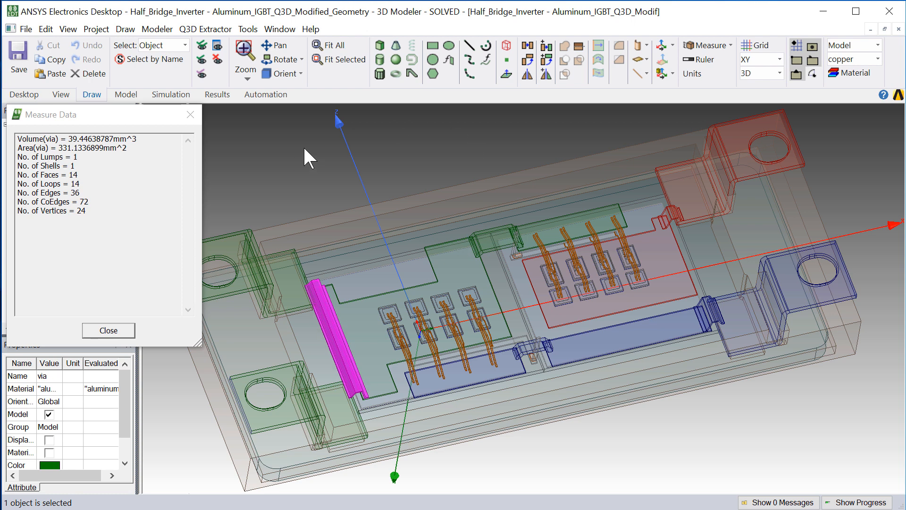
click(107, 330)
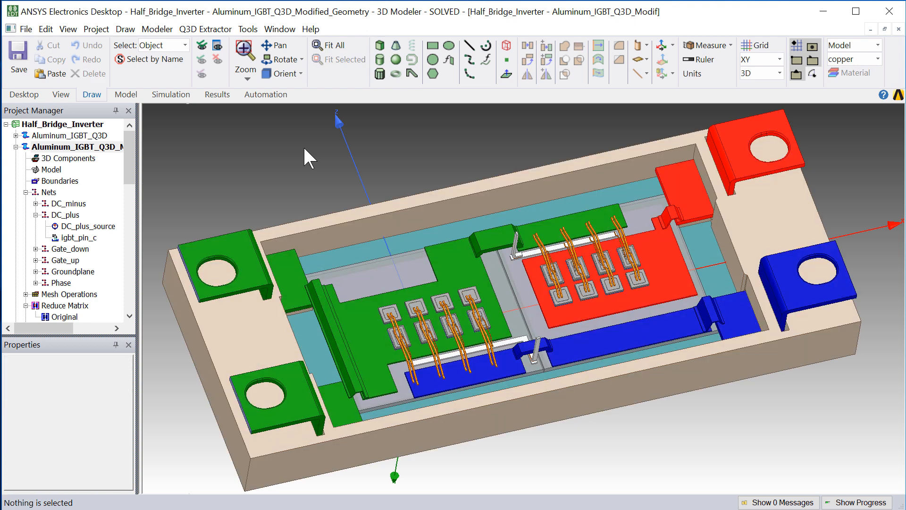
click(75, 169)
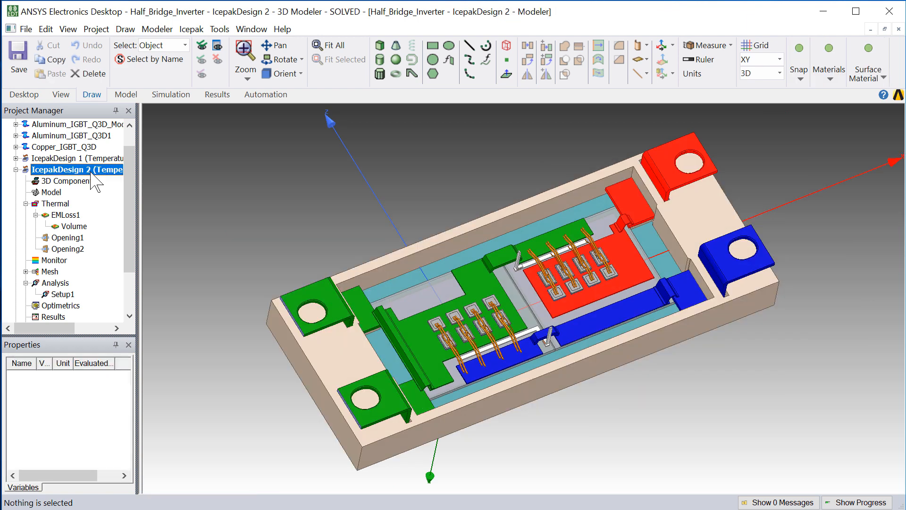
mouse_move(71, 226)
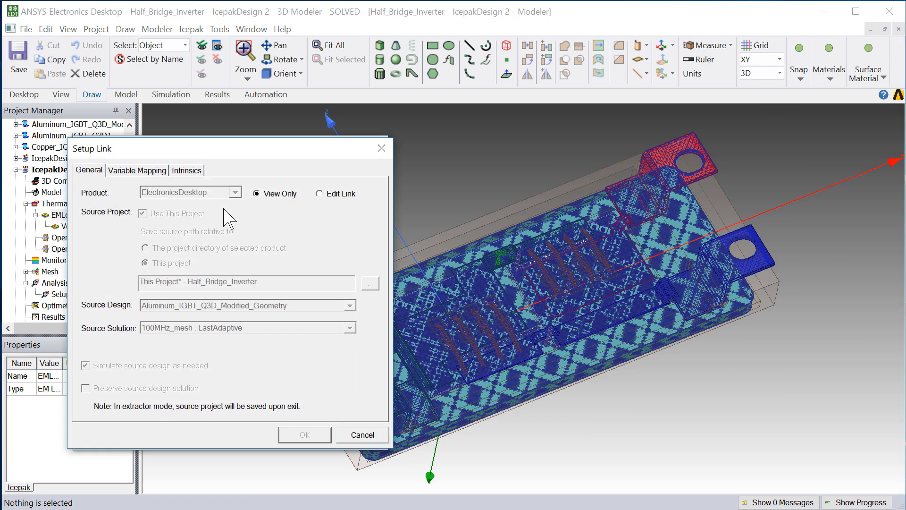
mouse_move(351, 443)
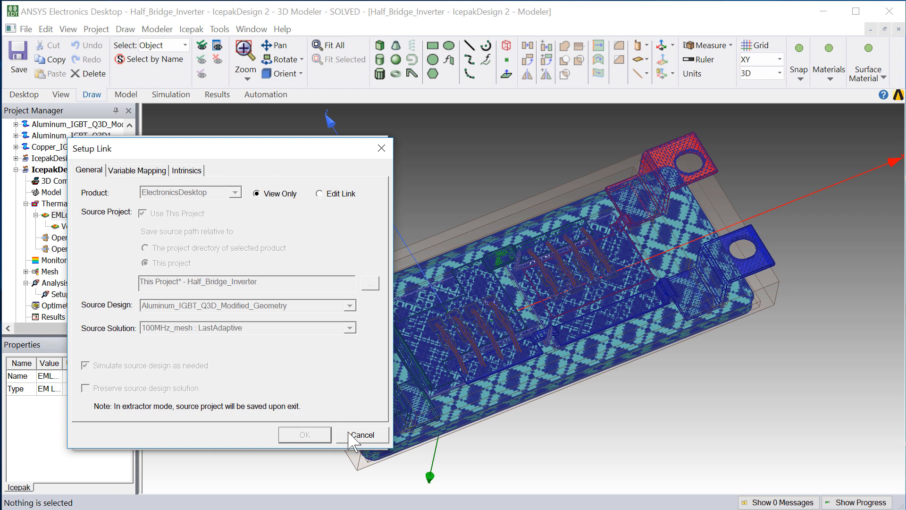
- Leave the EMLoss1 setup link and EM loss settings unchanged after reviewing the Modified_Geometry source
click(362, 434)
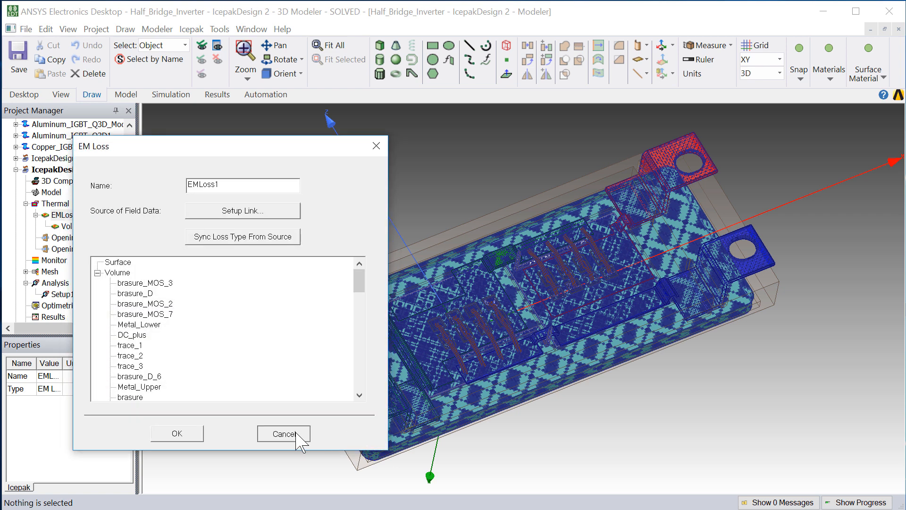
click(284, 433)
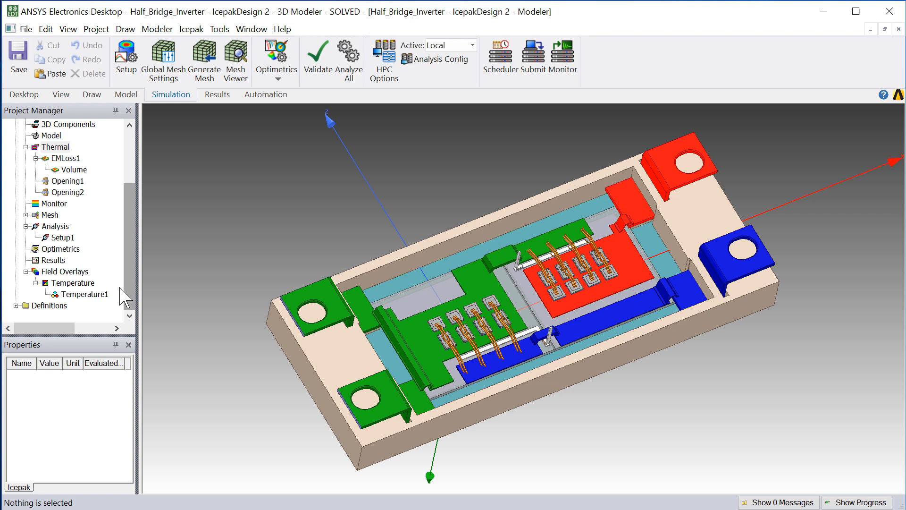
- Bring up Opening1's thermal settings showing 40 temperature and 5 m/s X velocity
click(85, 294)
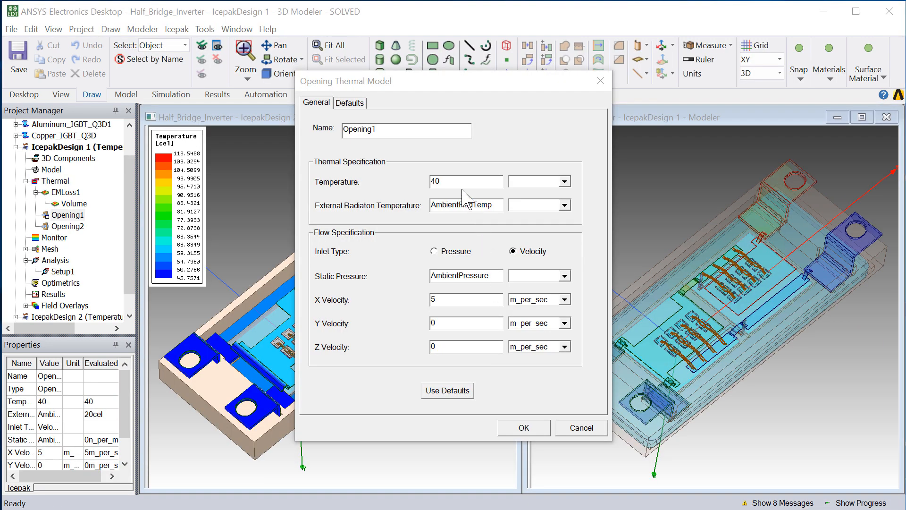
- Dismiss the Opening1 settings, leaving the 113.5 vs 134.2 °C temperature plots side by side
click(466, 181)
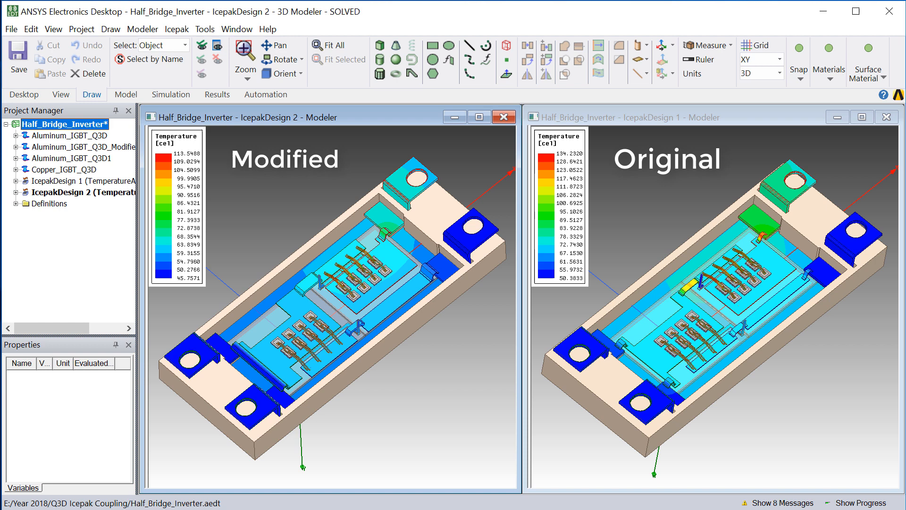
click(171, 94)
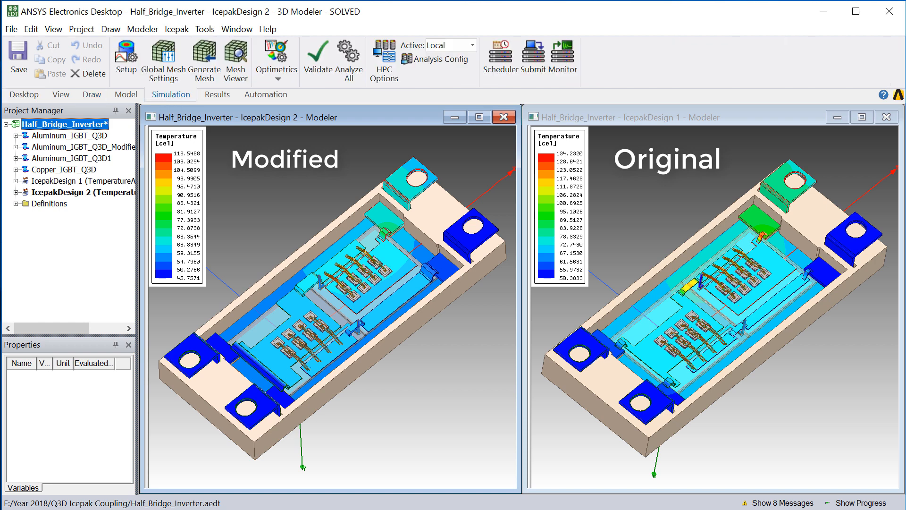